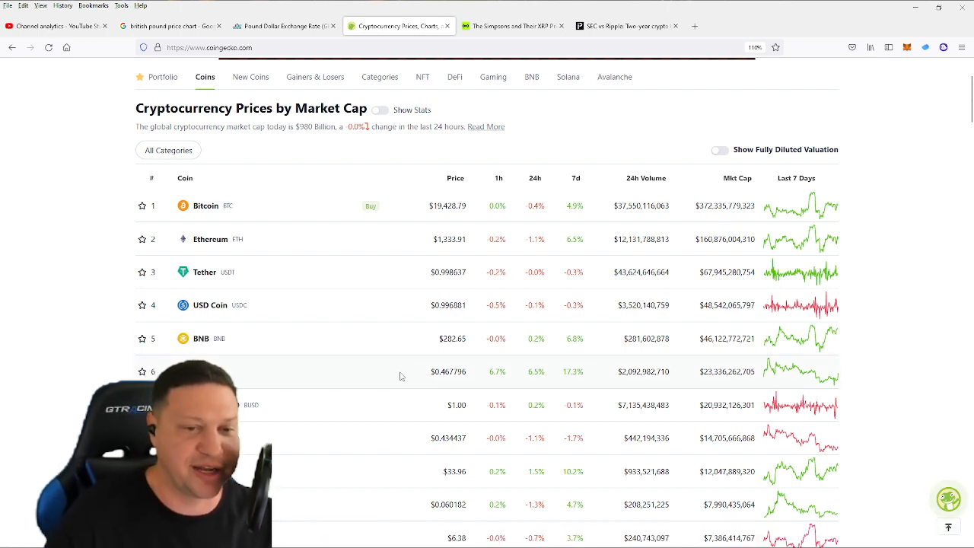
mouse_move(329, 317)
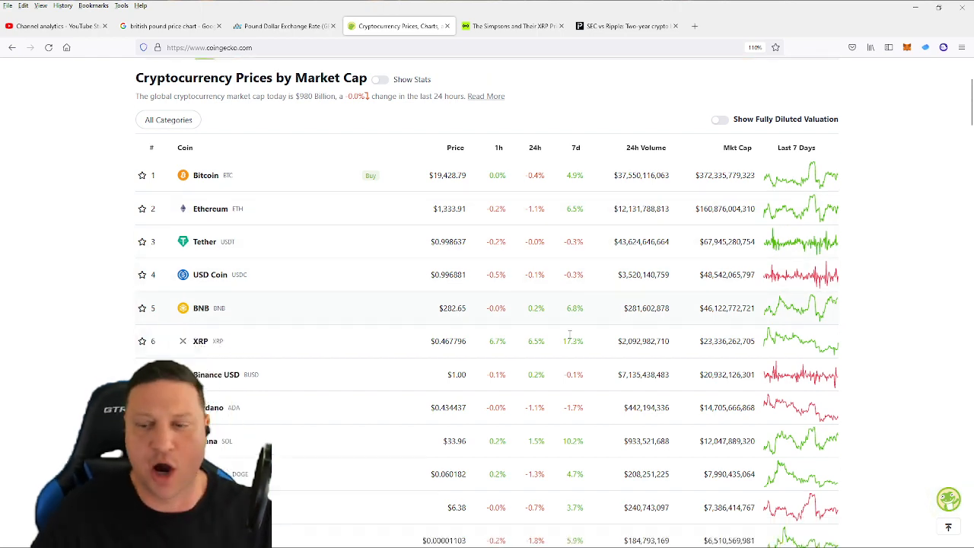
Scroll the Protos SEC vs Ripple article down to the Howey Test bullet list and Ripple's denial.
scroll(down, 3)
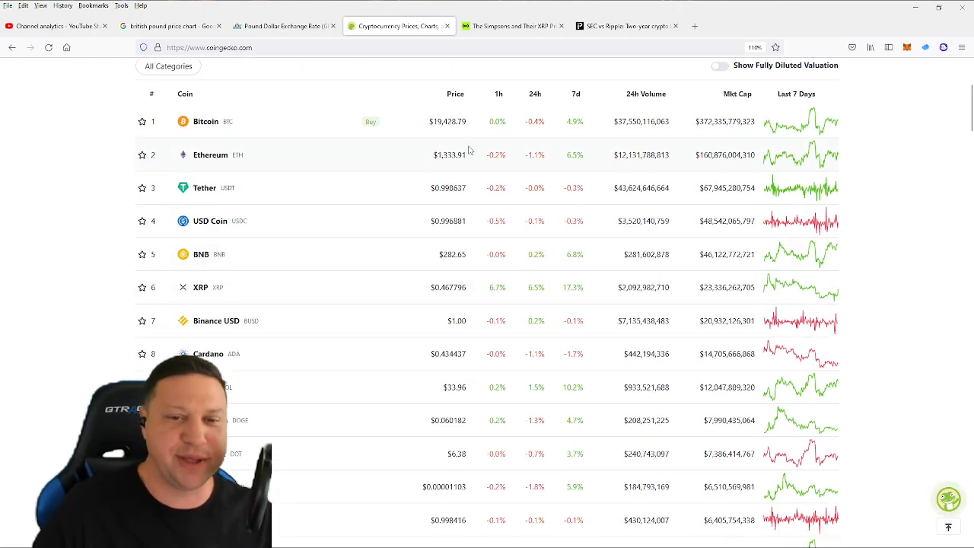
scroll(down, 3)
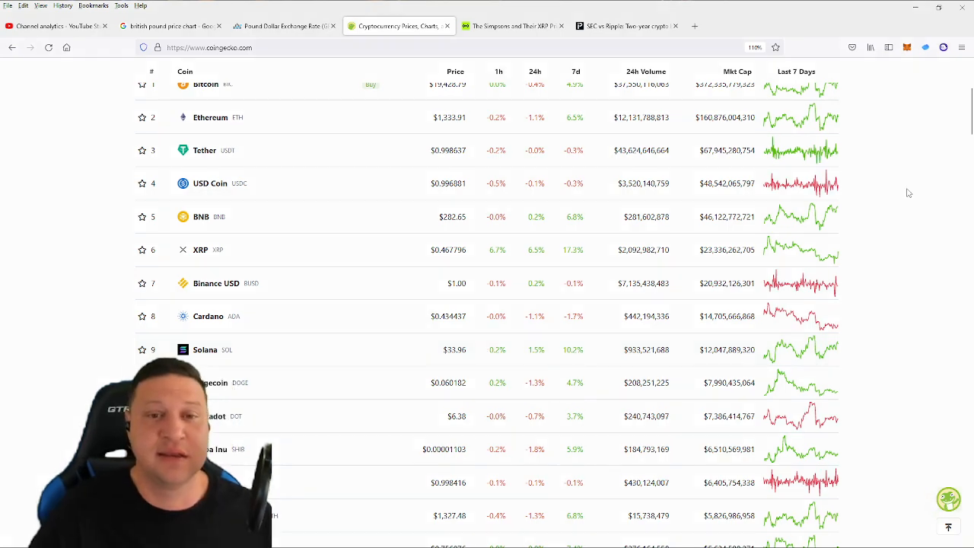
scroll(up, 3)
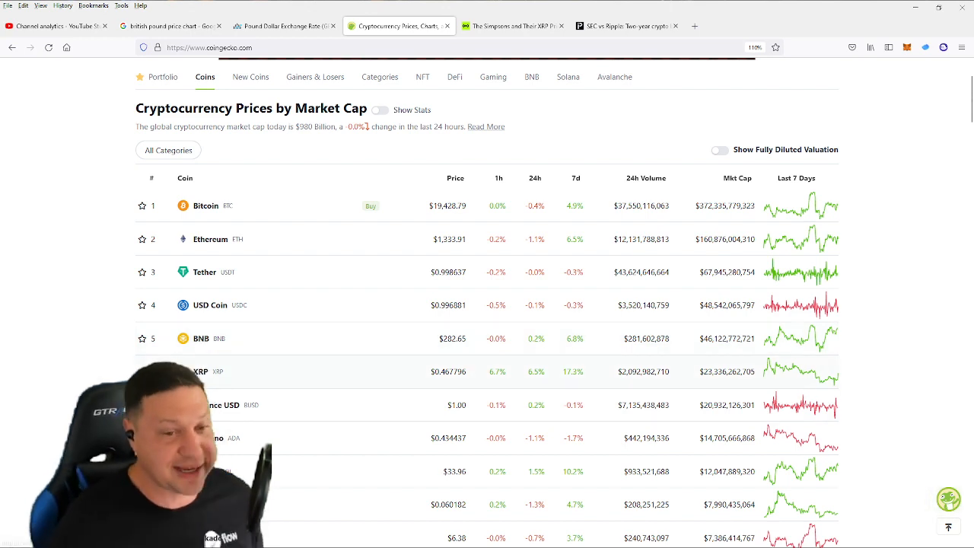
mouse_move(359, 291)
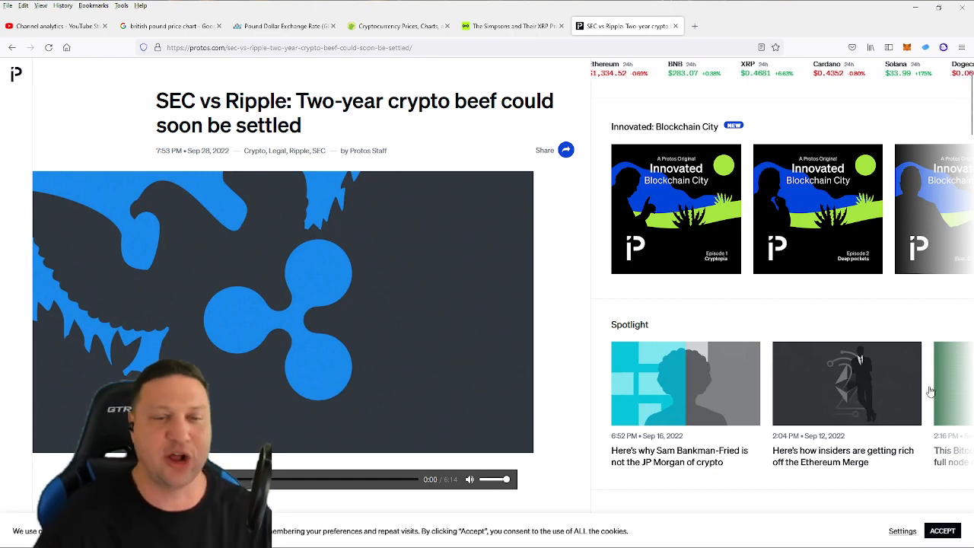
scroll(down, 3)
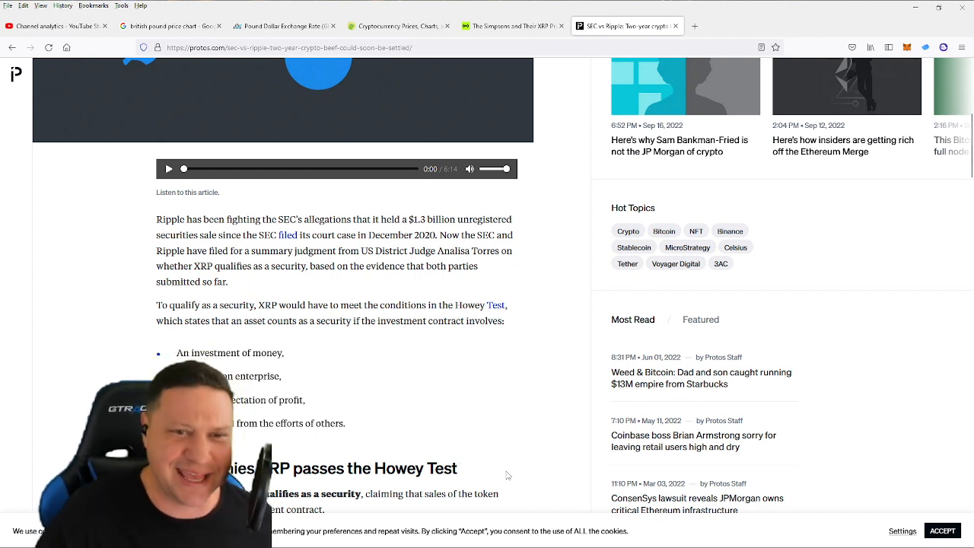
mouse_move(555, 454)
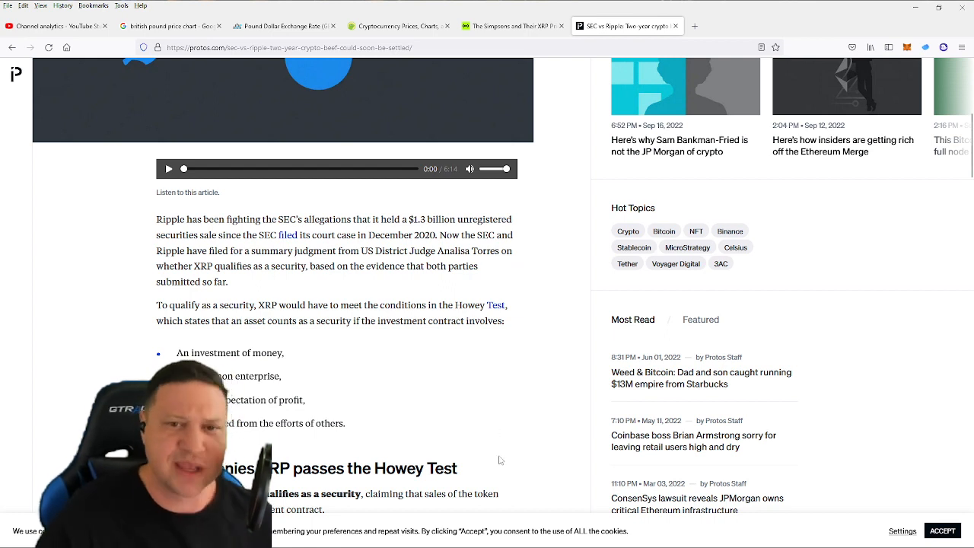
mouse_move(499, 424)
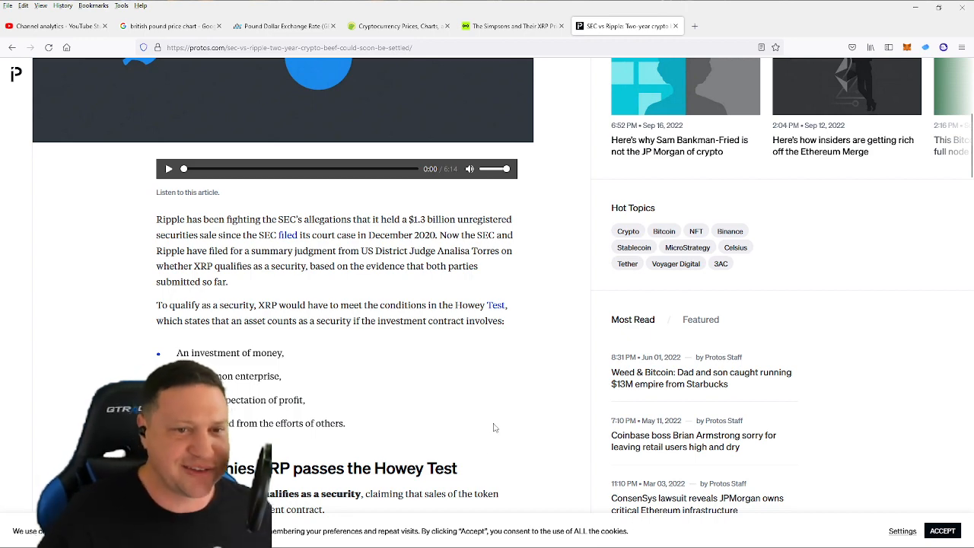
scroll(down, 3)
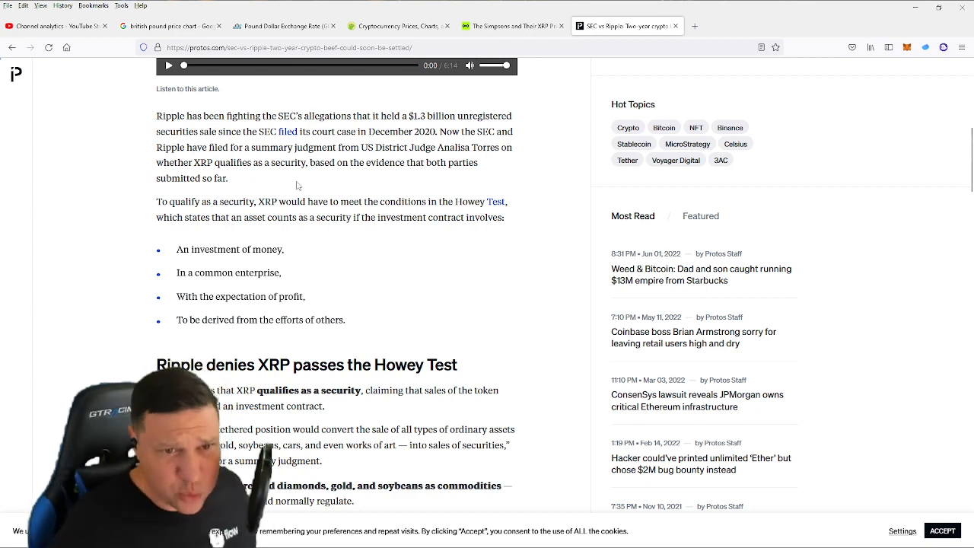
mouse_move(308, 249)
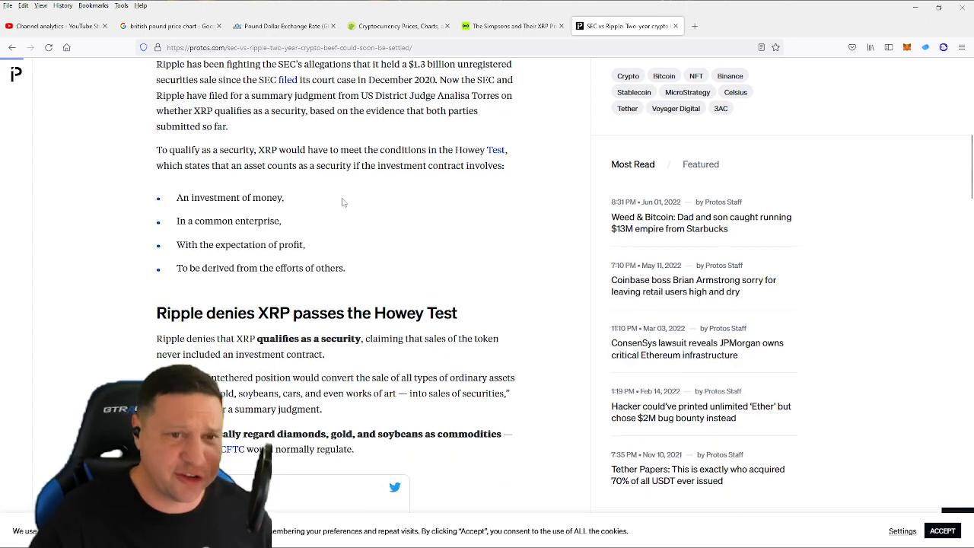
scroll(down, 3)
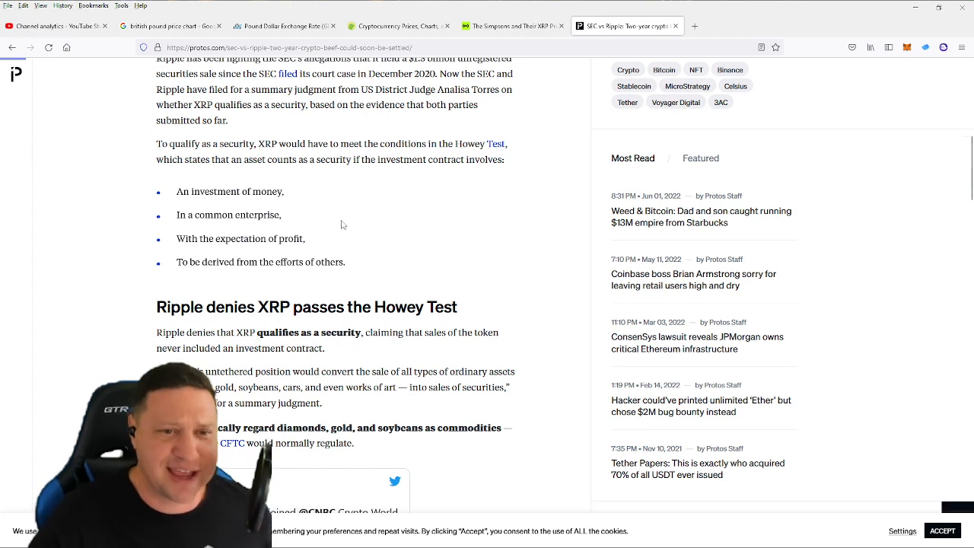
Scroll past the embedded Ripple tweet to the 'Ripple claims SEC conflict of interest' heading on William Hinman.
scroll(down, 3)
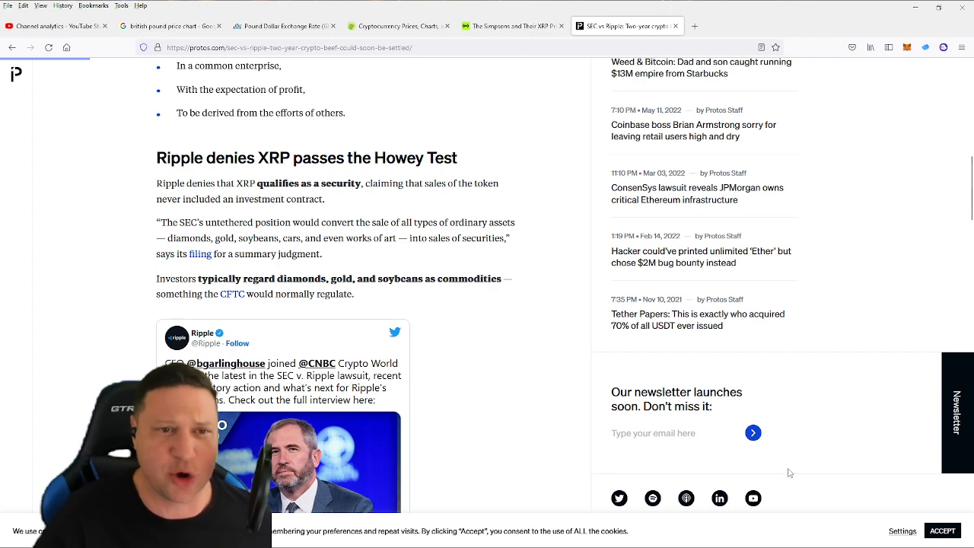
mouse_move(805, 474)
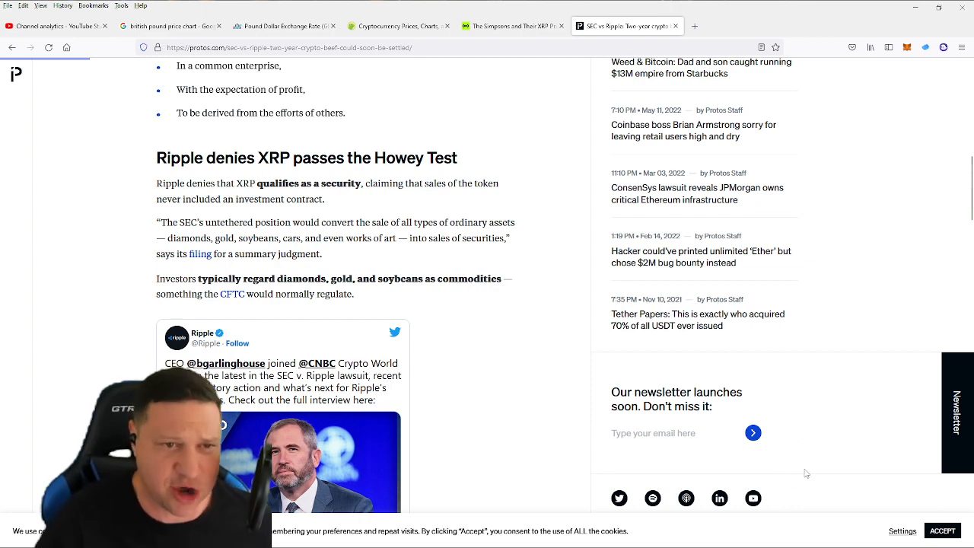
scroll(down, 3)
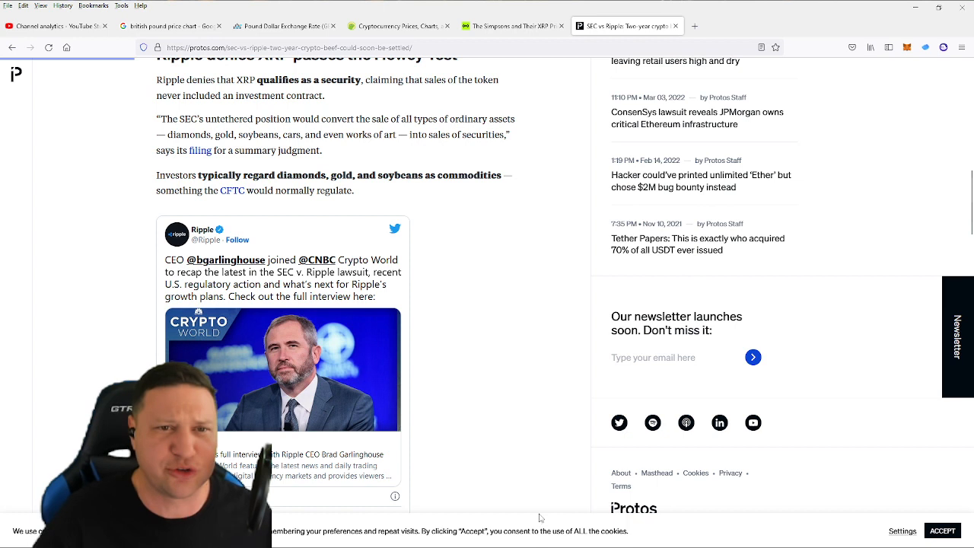
click(942, 531)
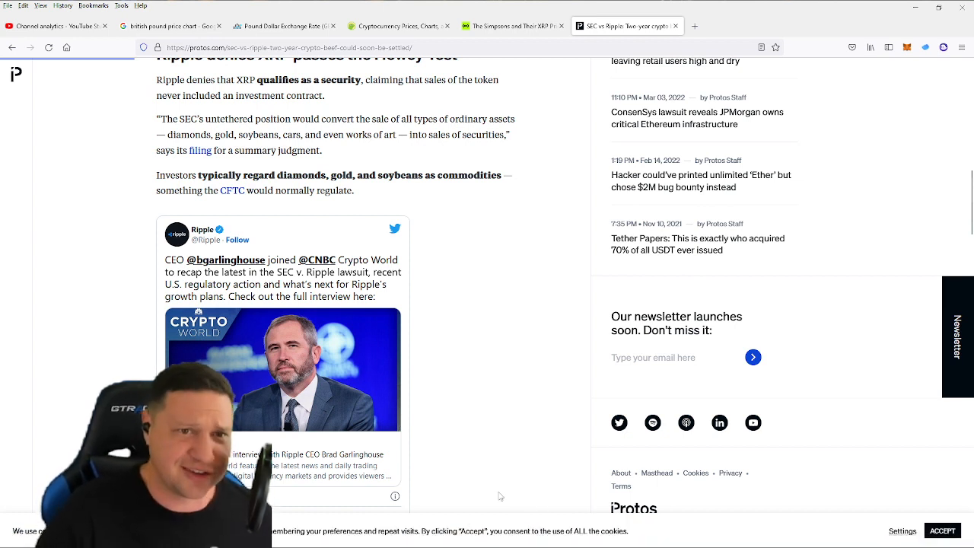
scroll(down, 3)
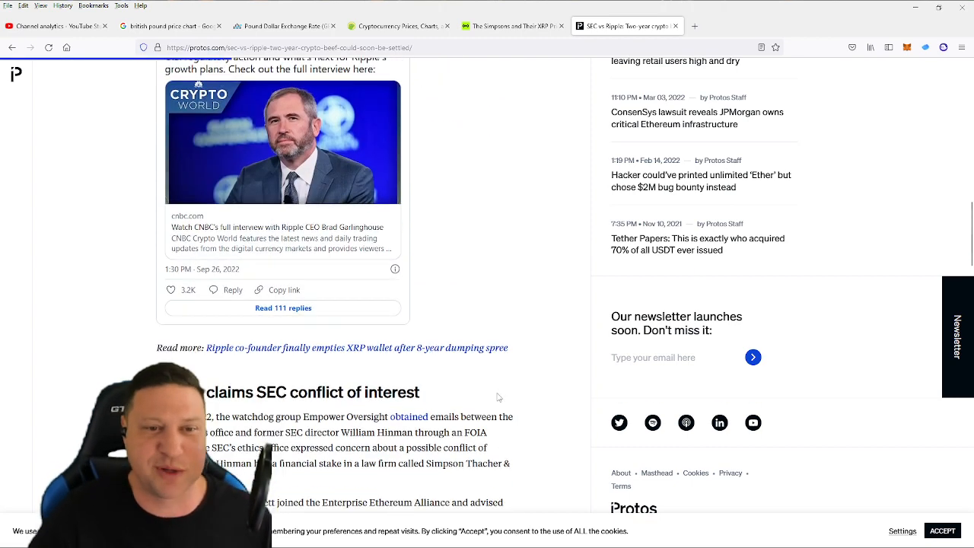
scroll(down, 3)
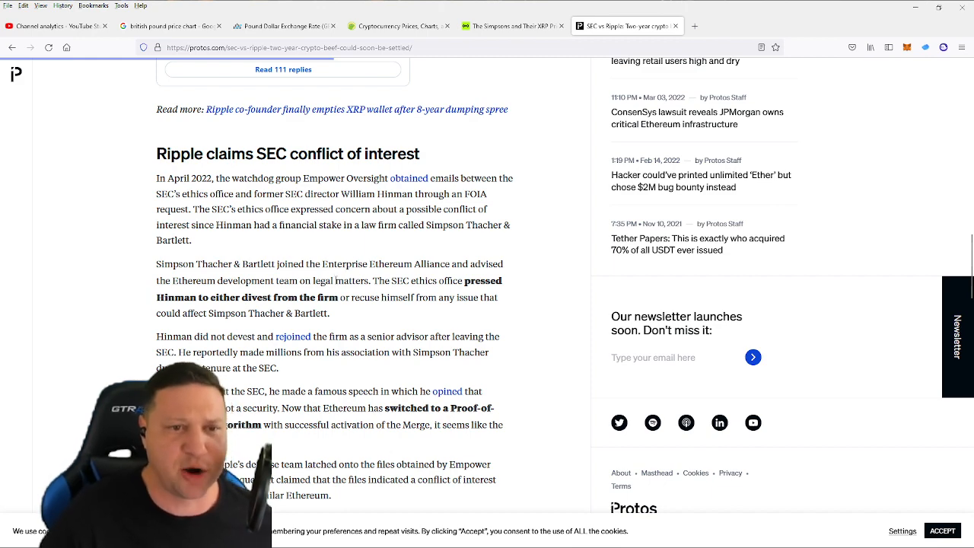
Scroll through the conflict-of-interest paragraphs to 'Where do Ripple-related airdrops stand?' on Spark and IRS scrutiny.
scroll(down, 3)
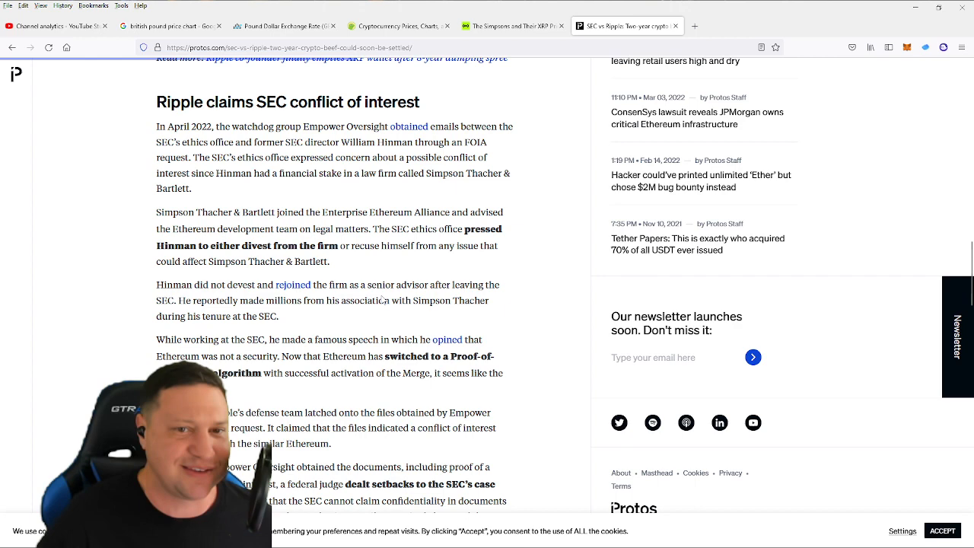
scroll(down, 3)
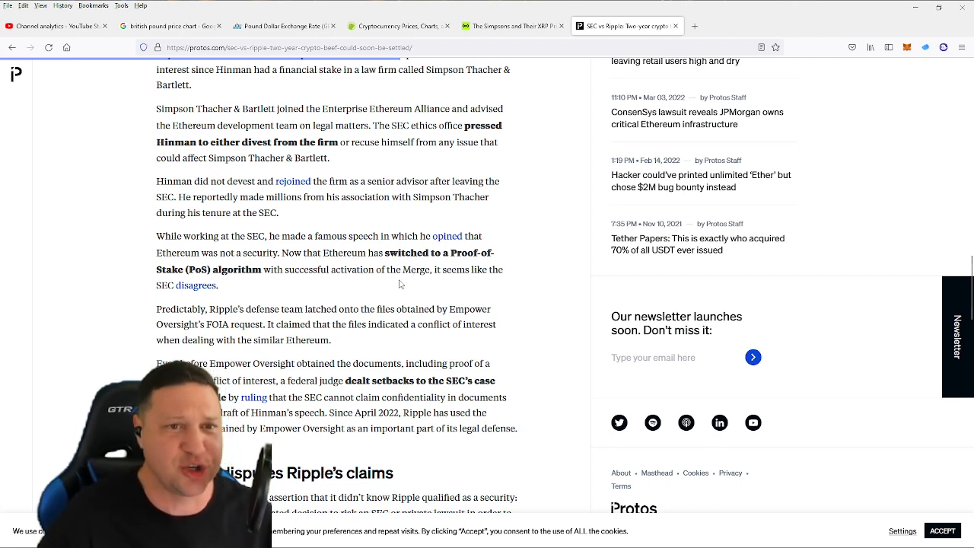
mouse_move(404, 295)
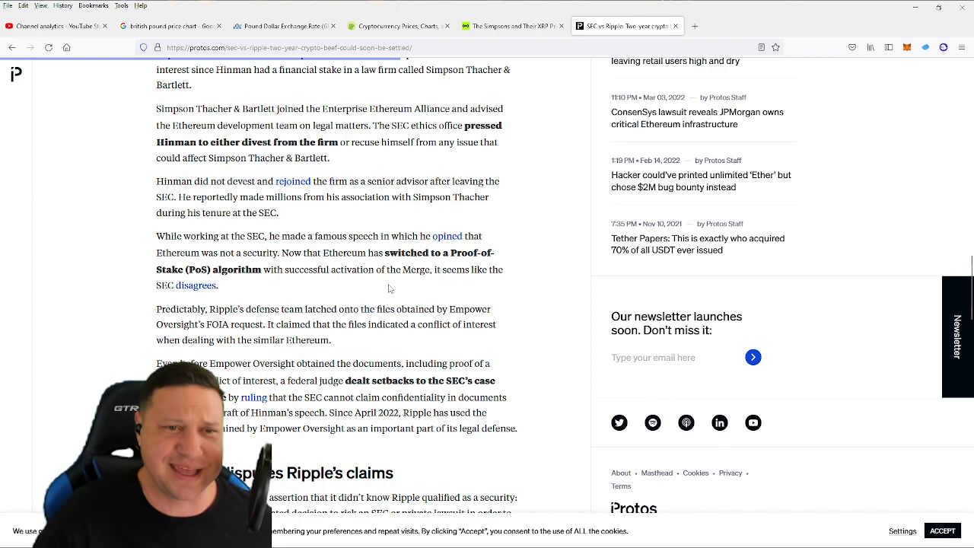
scroll(down, 3)
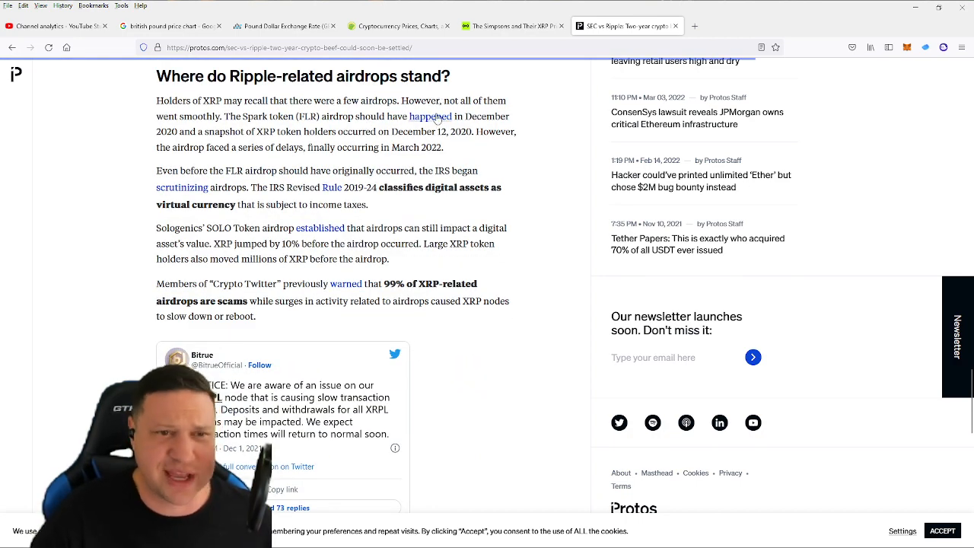
mouse_move(595, 310)
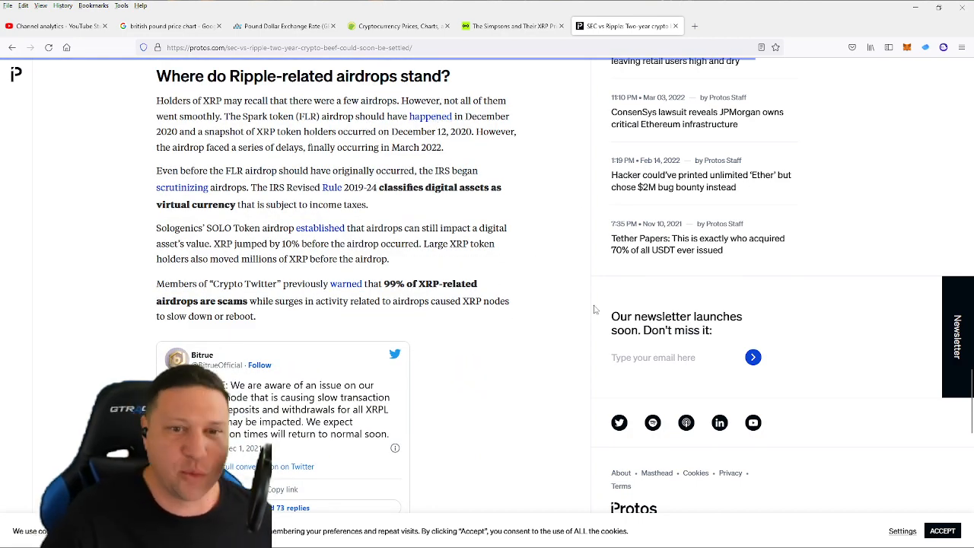
Scroll past the Bitrue and XRPL Labs tweets to the end of the Protos article.
scroll(down, 3)
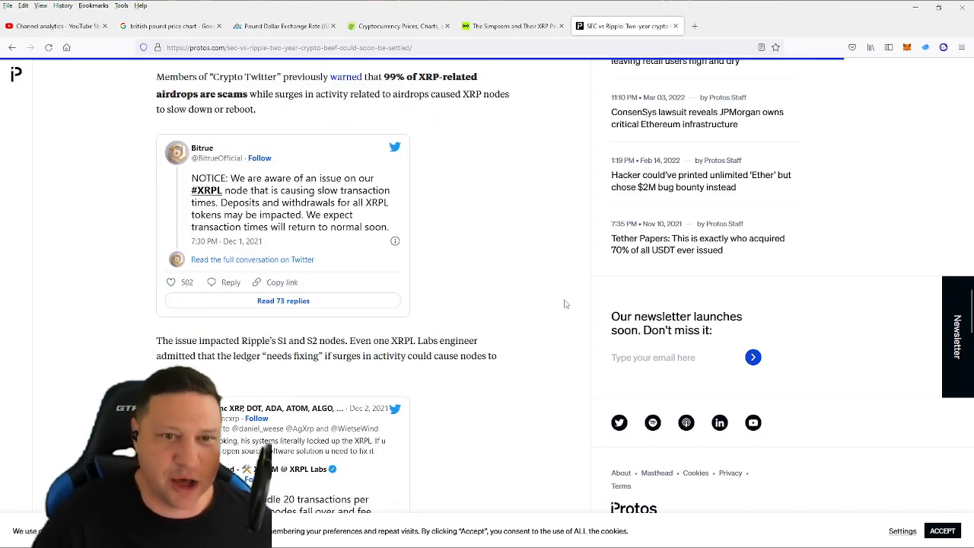
scroll(down, 3)
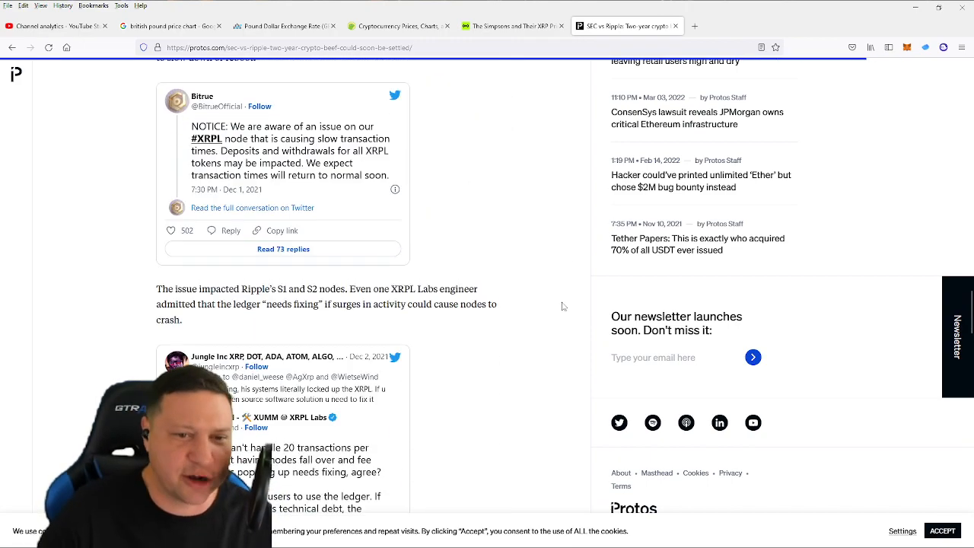
scroll(down, 3)
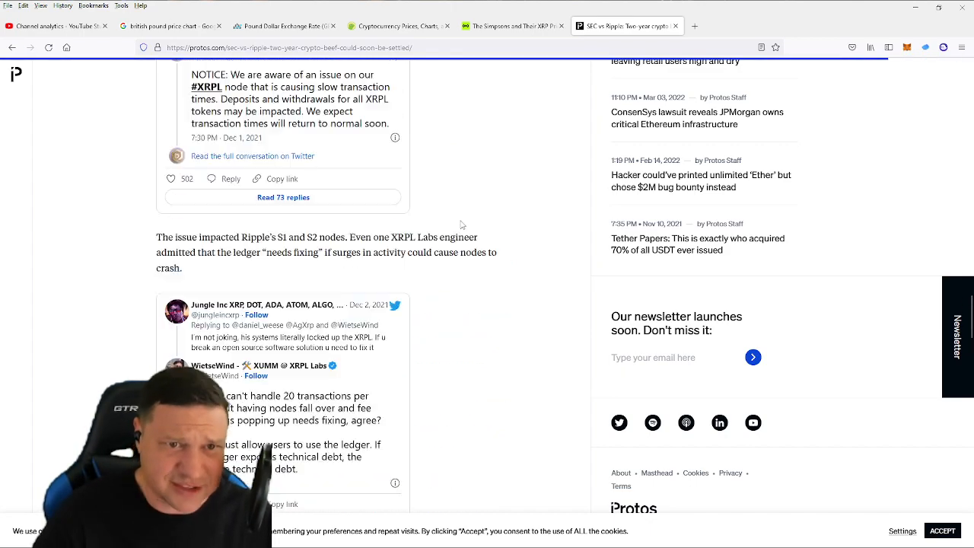
scroll(down, 3)
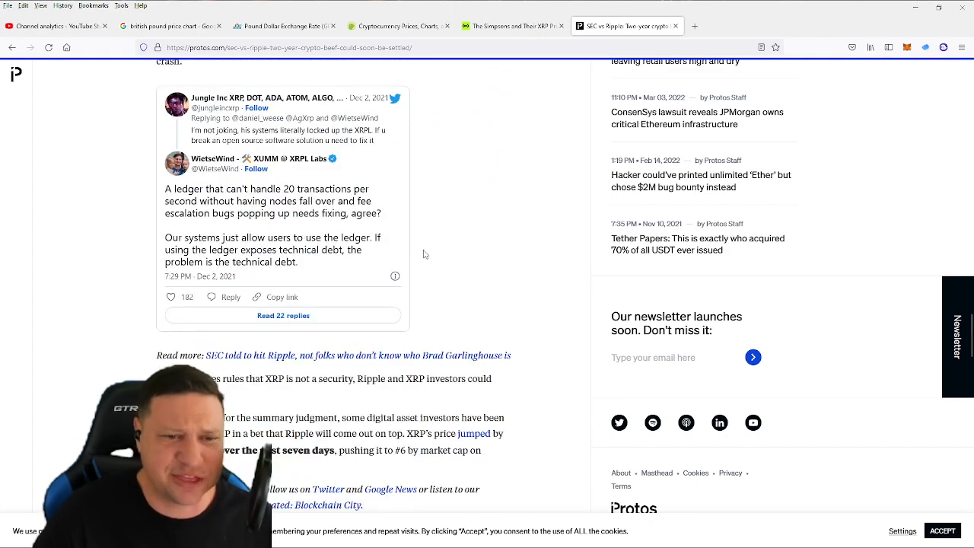
scroll(down, 3)
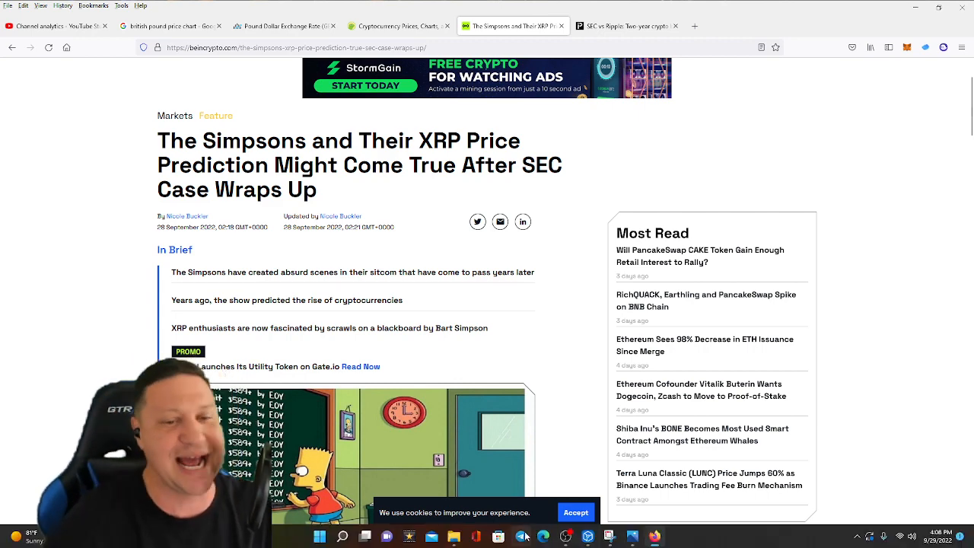
Scroll through the Simpsons article's opening paragraphs and Trump escalator image to 'Simpsons predict the rise of crypto'.
scroll(down, 3)
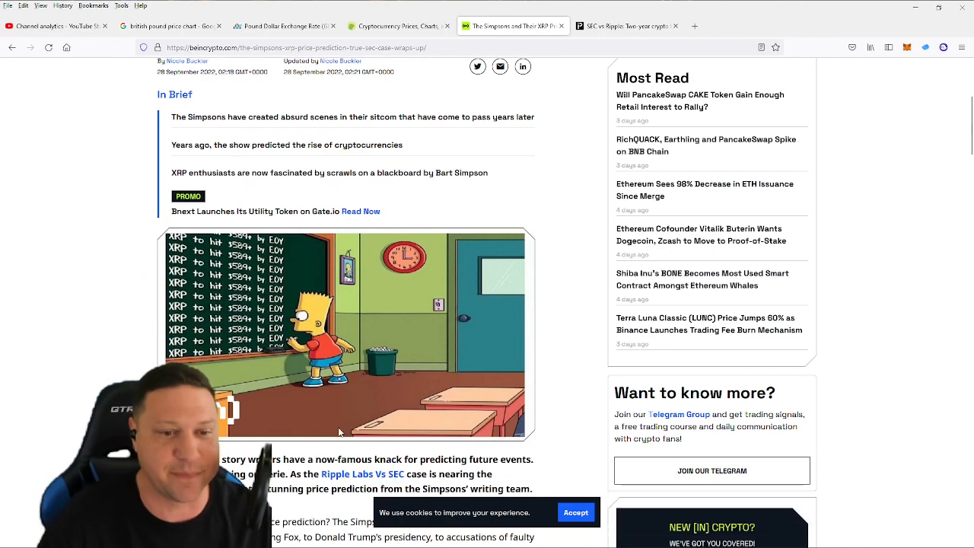
scroll(down, 3)
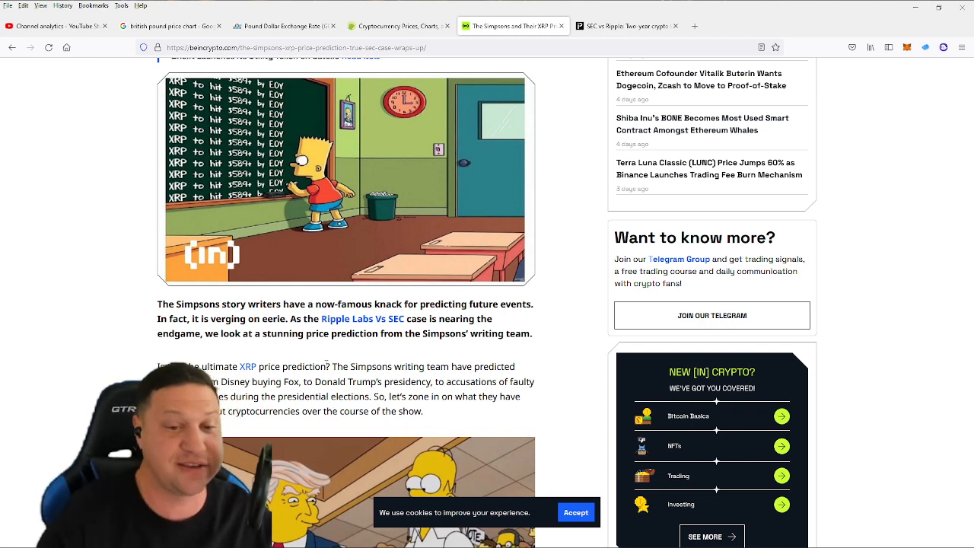
scroll(down, 3)
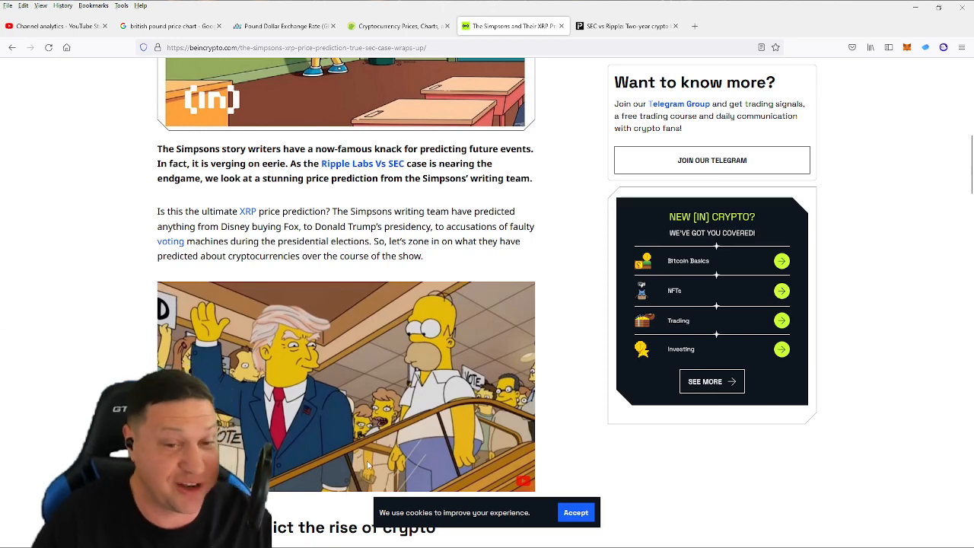
scroll(down, 3)
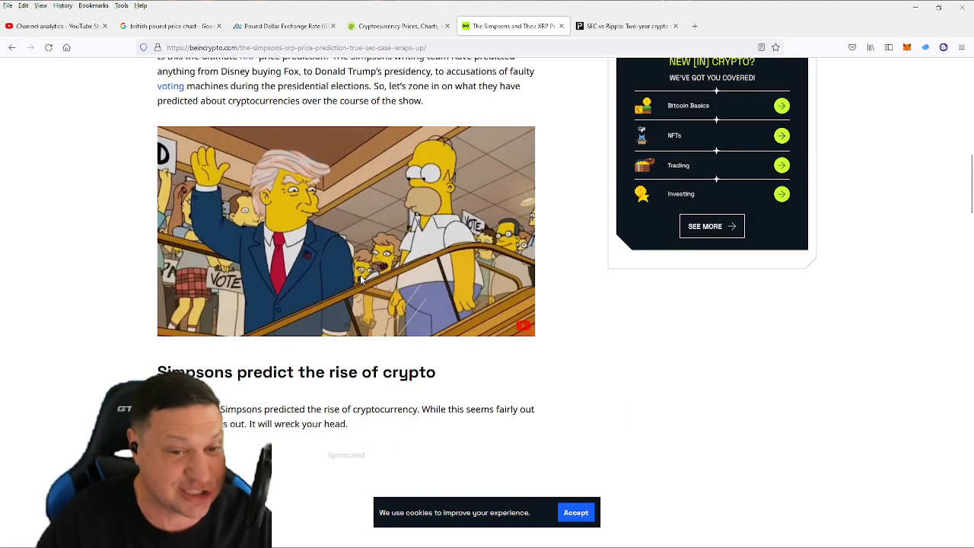
scroll(down, 3)
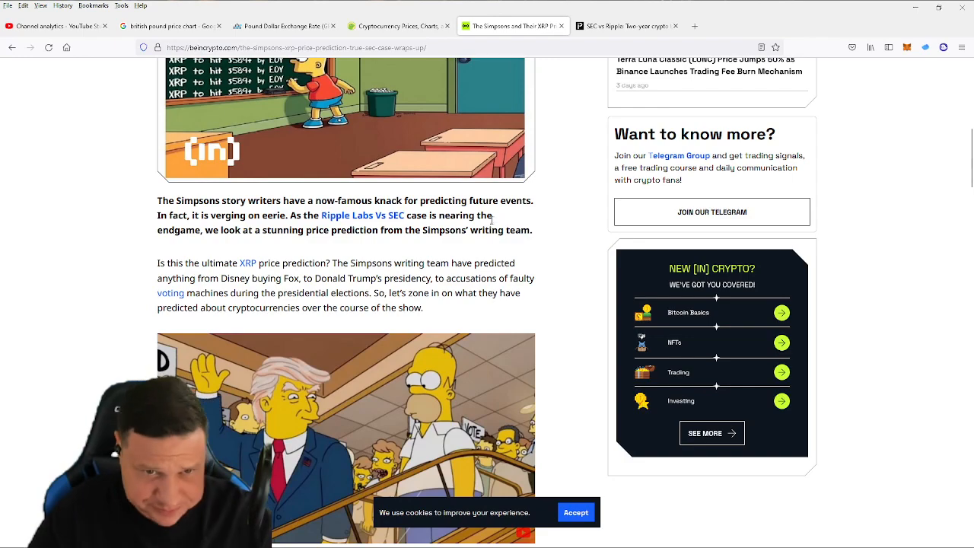
mouse_move(499, 351)
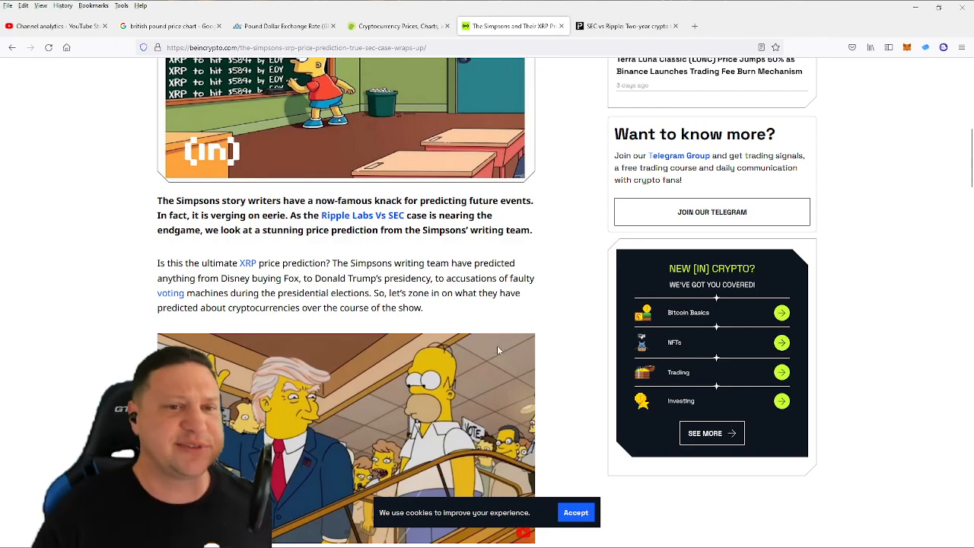
scroll(down, 3)
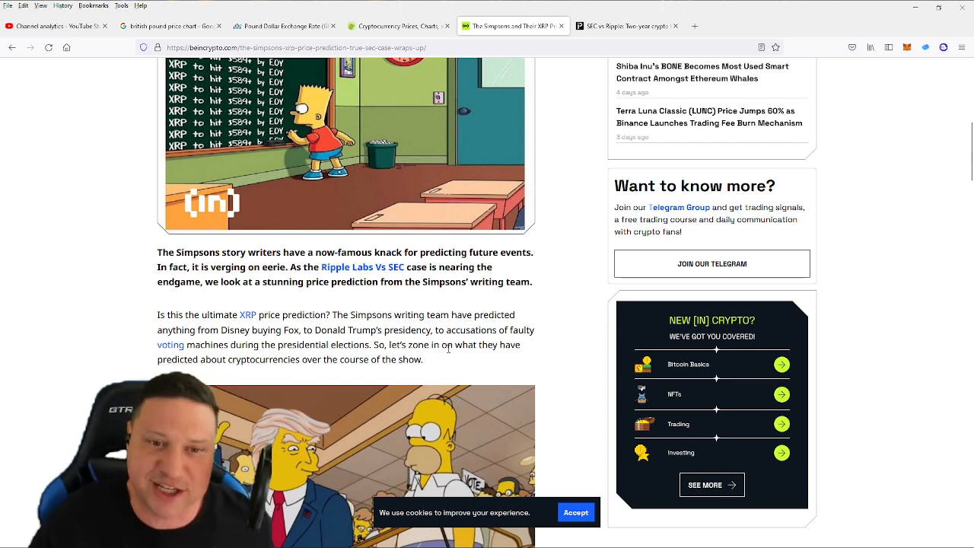
scroll(down, 3)
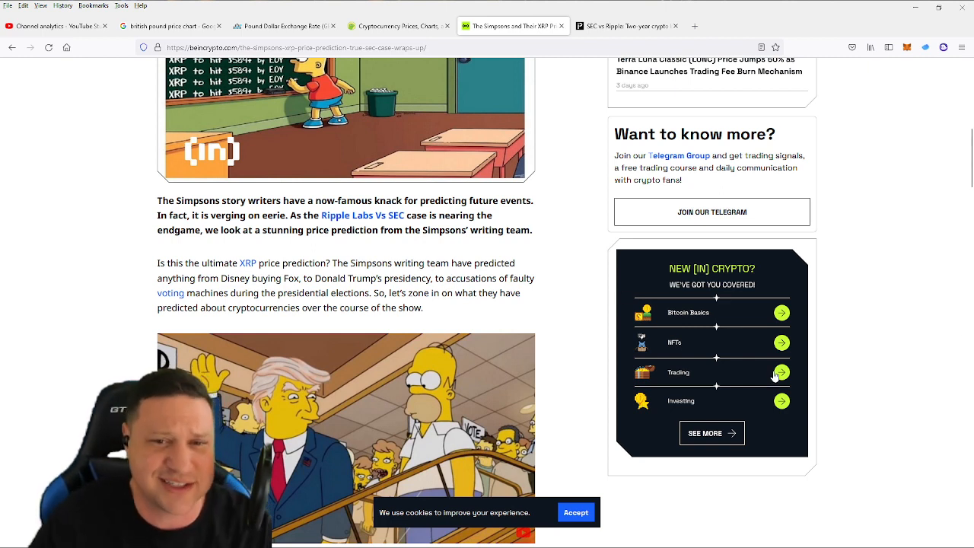
mouse_move(578, 382)
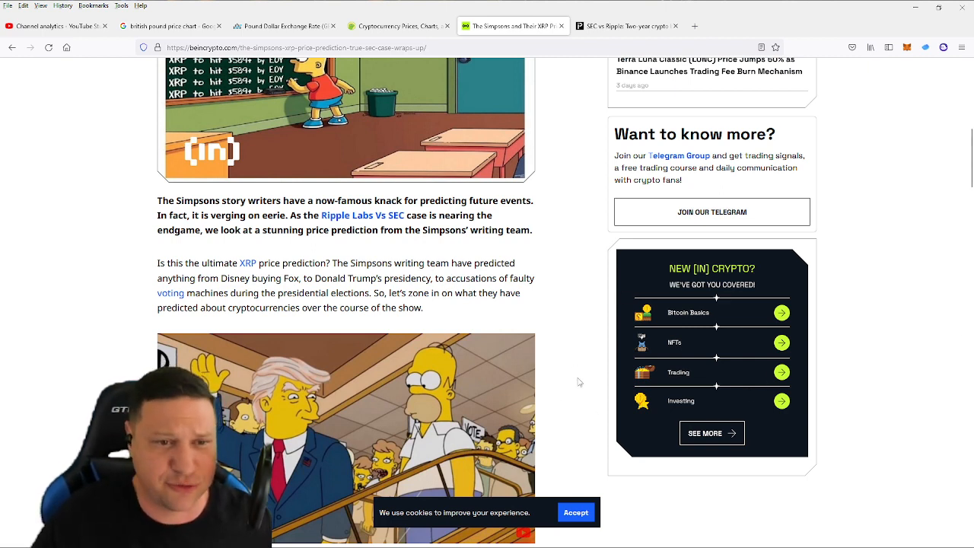
scroll(down, 3)
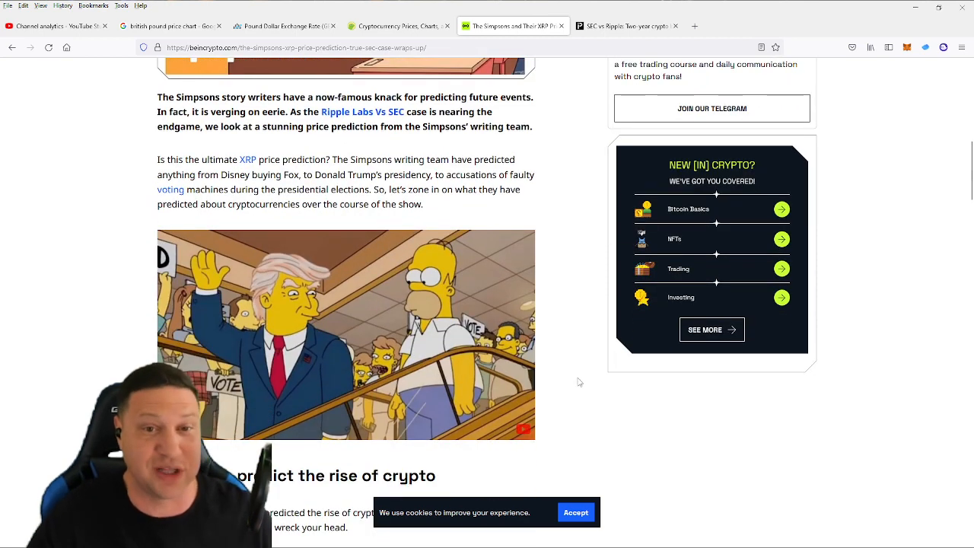
mouse_move(649, 423)
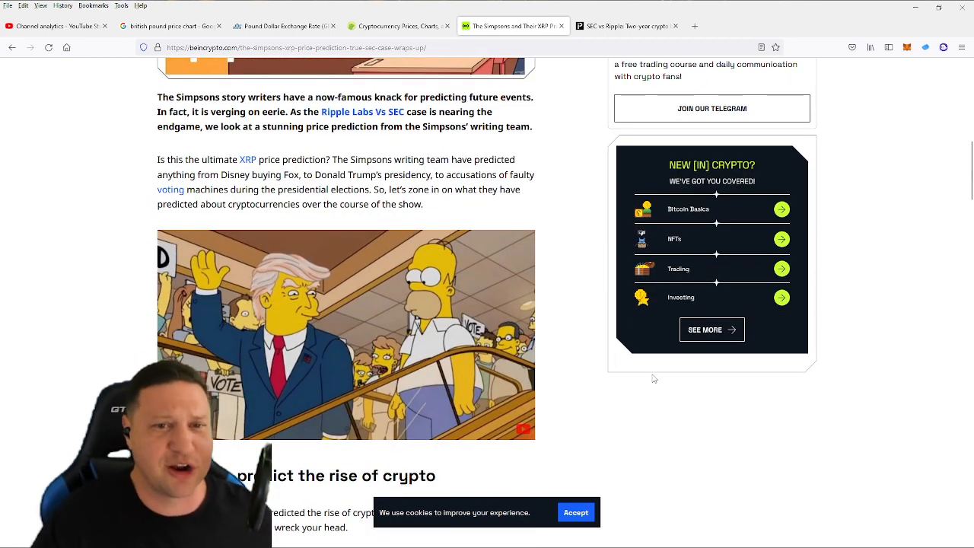
Scroll past the sponsored ads and Crypto Barn image to 'Bart's XRP blackboard prediction' citing XRP under $600.
scroll(down, 3)
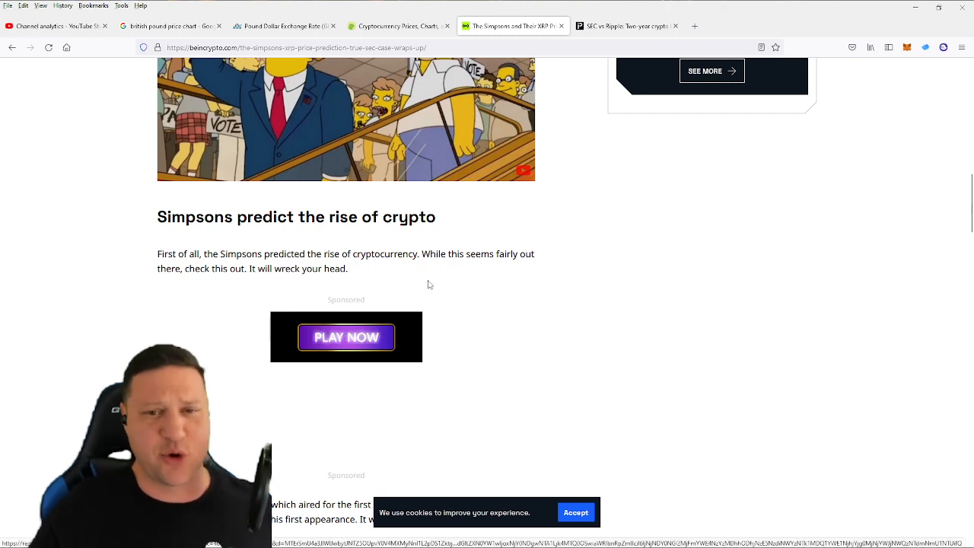
scroll(down, 3)
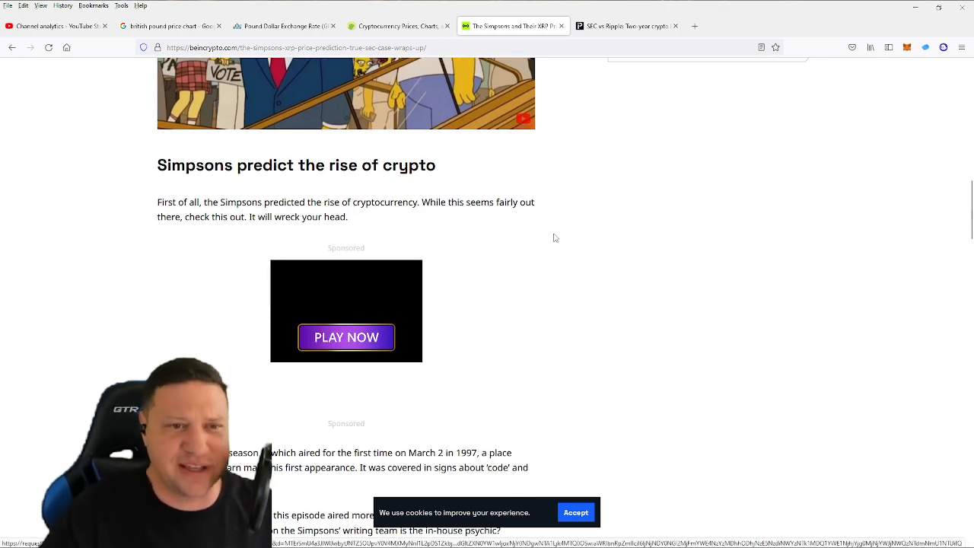
scroll(down, 3)
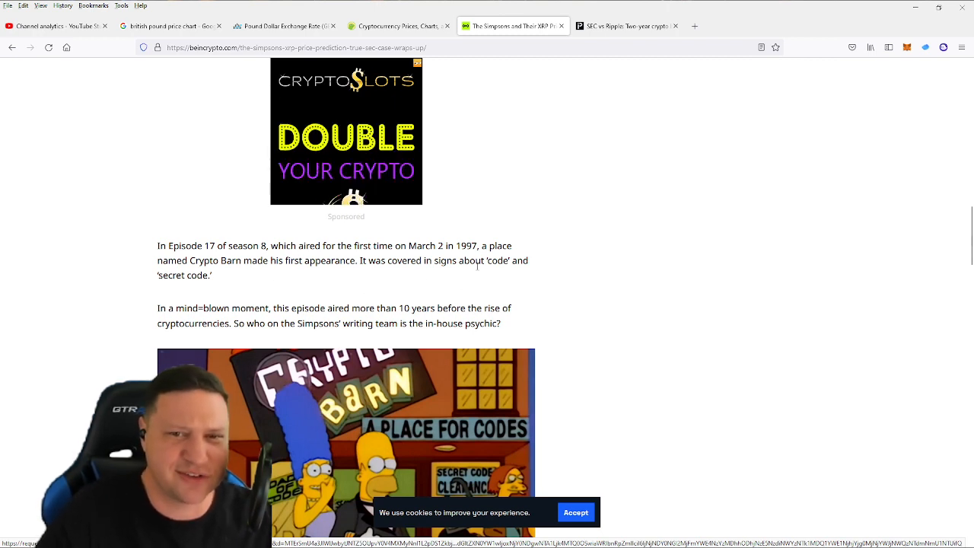
scroll(down, 3)
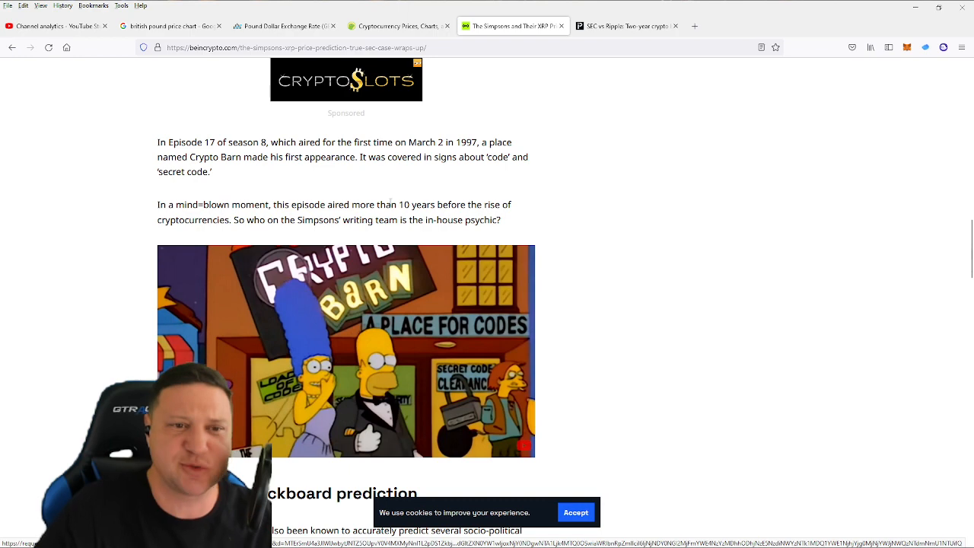
scroll(down, 3)
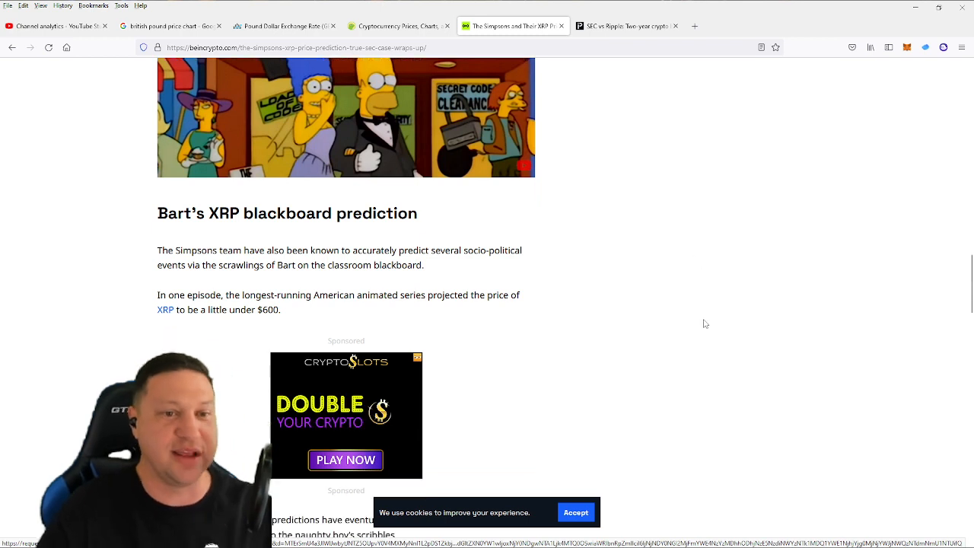
Scroll through Bart's blackboard section to the image of Homer's manager receiving the credit-card-like gift.
scroll(down, 3)
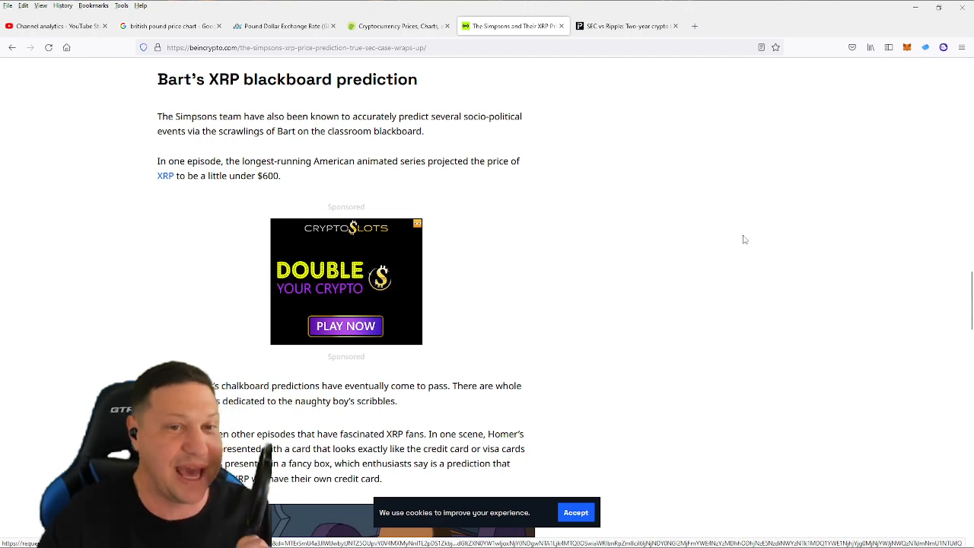
scroll(down, 3)
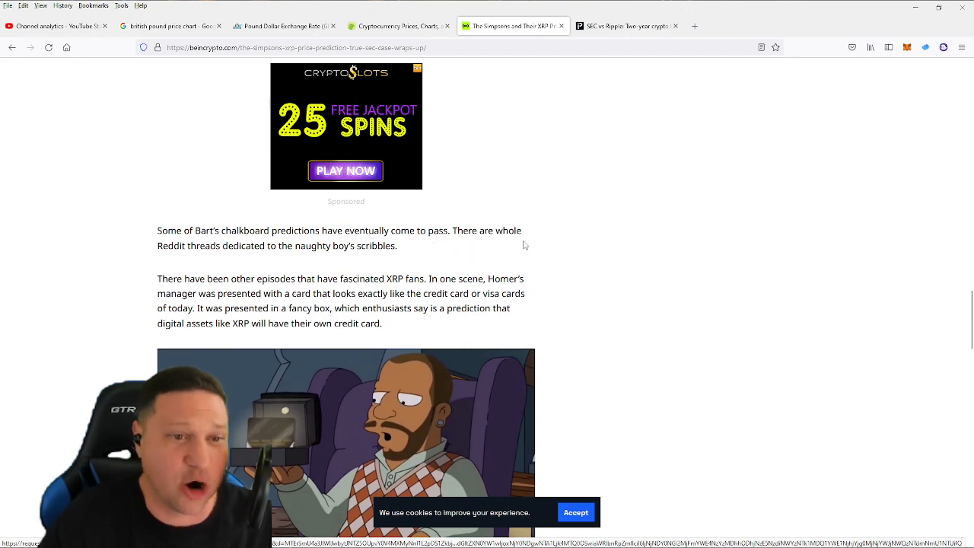
scroll(down, 3)
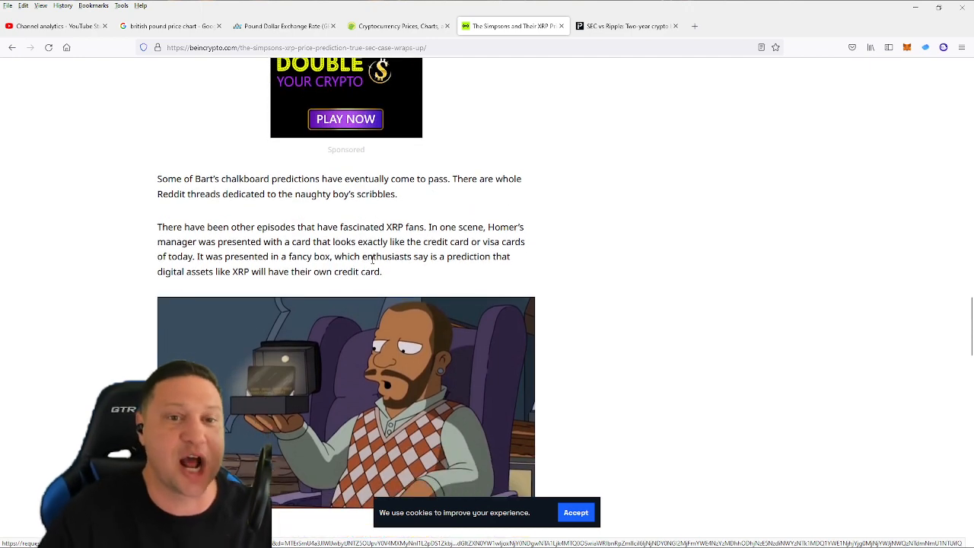
scroll(down, 3)
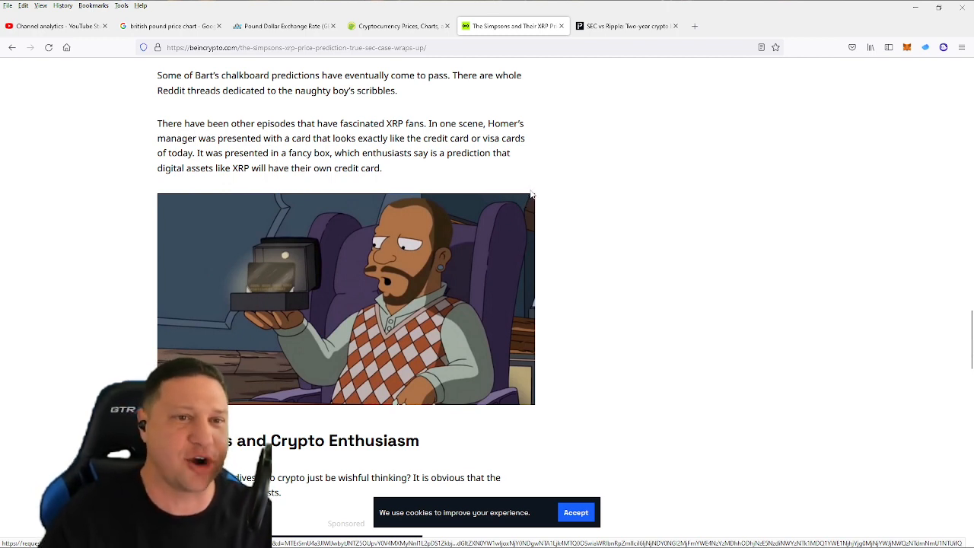
mouse_move(573, 158)
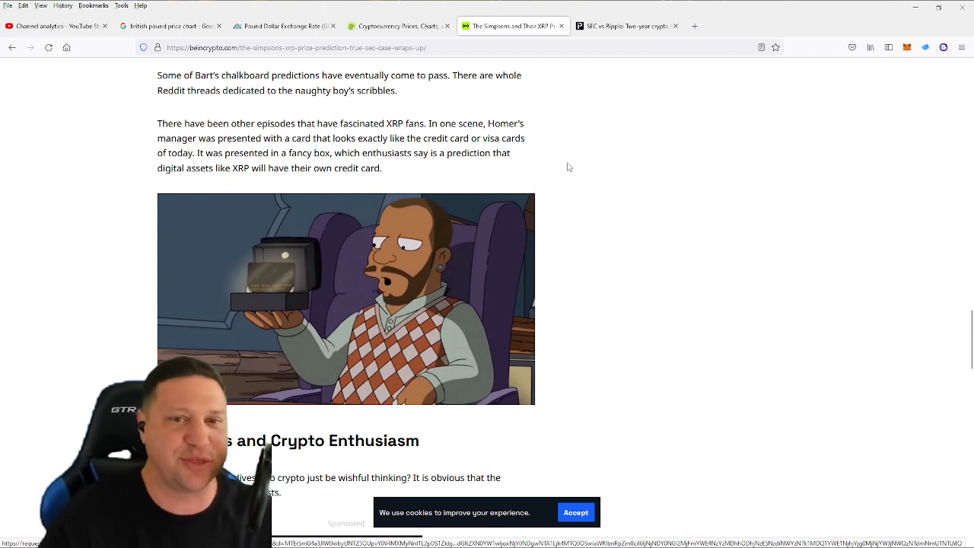
mouse_move(568, 199)
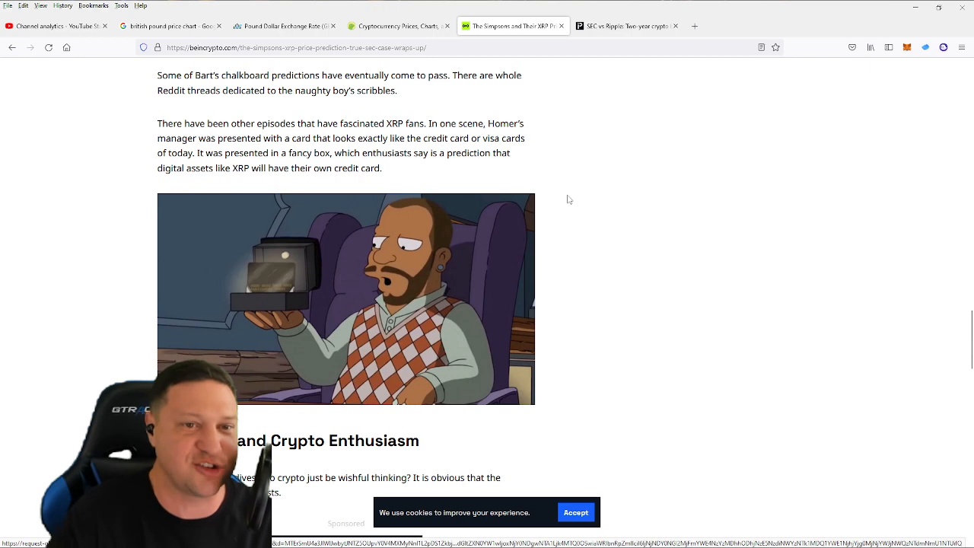
mouse_move(572, 233)
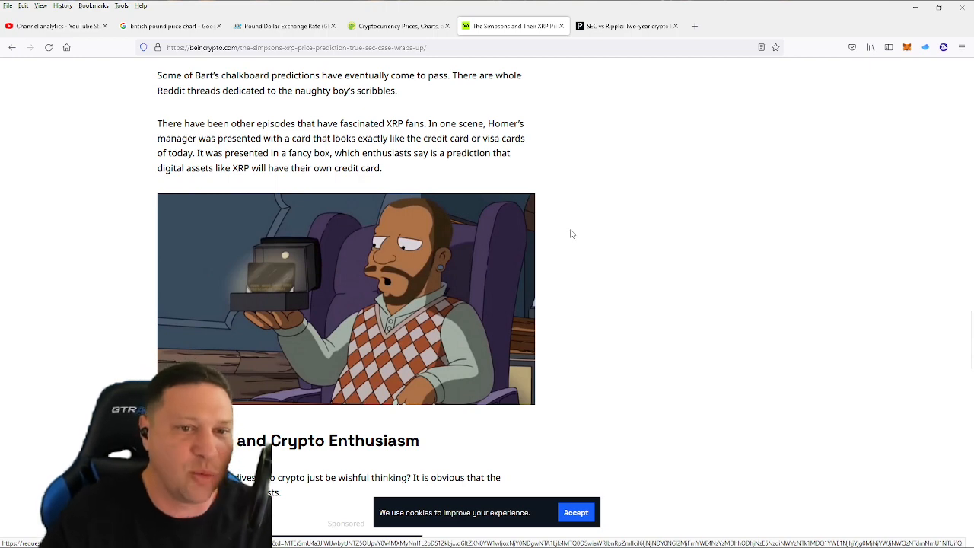
Scroll through the Simpsons and Crypto Enthusiasm section to the article's end, then back up toward the headline.
scroll(down, 3)
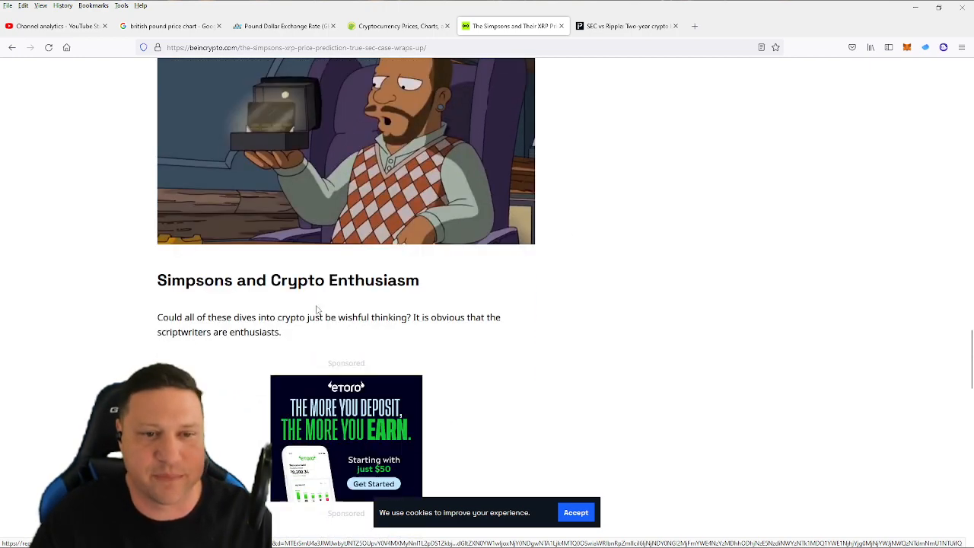
scroll(down, 3)
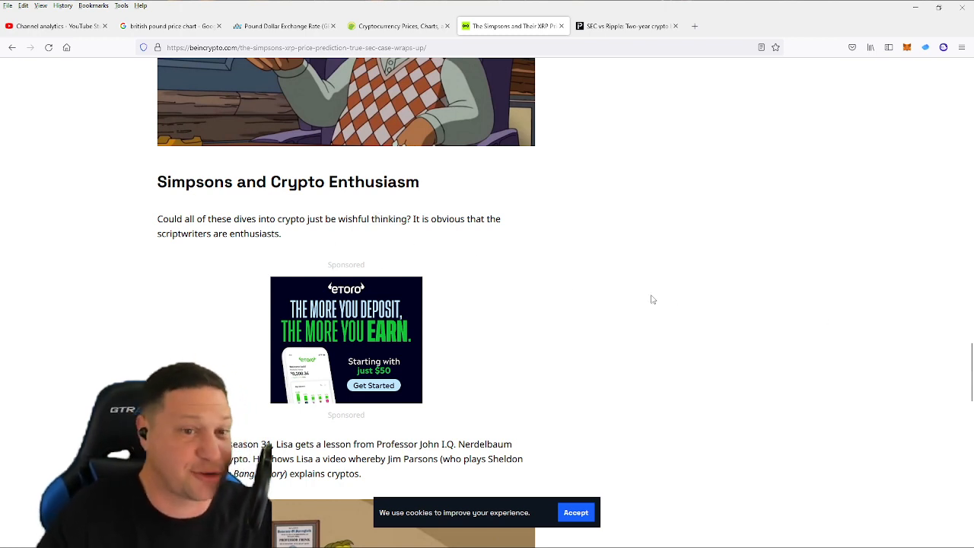
scroll(down, 3)
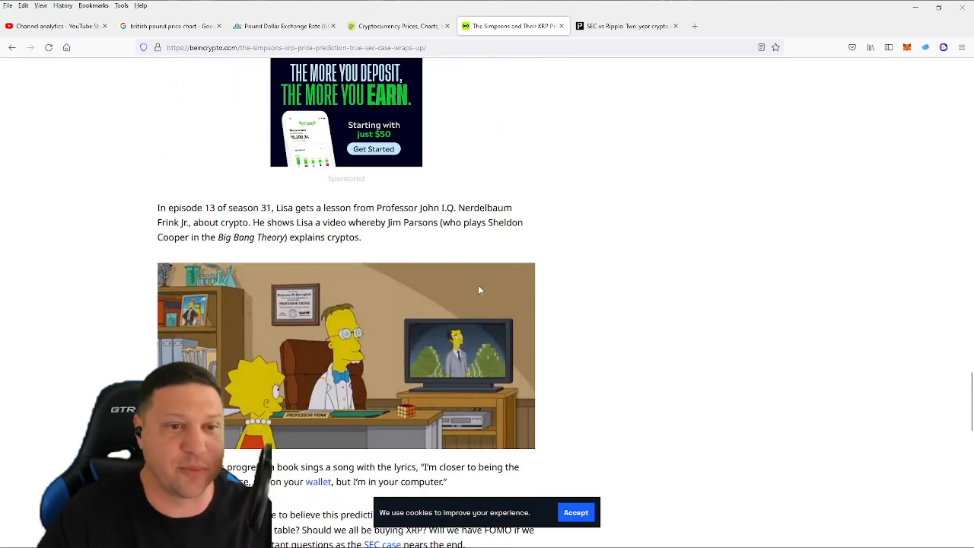
scroll(down, 3)
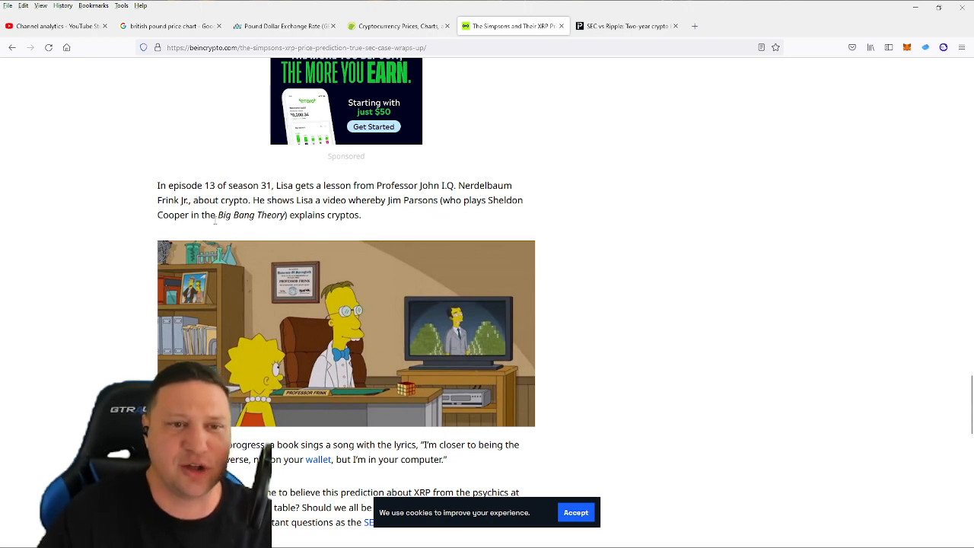
mouse_move(408, 239)
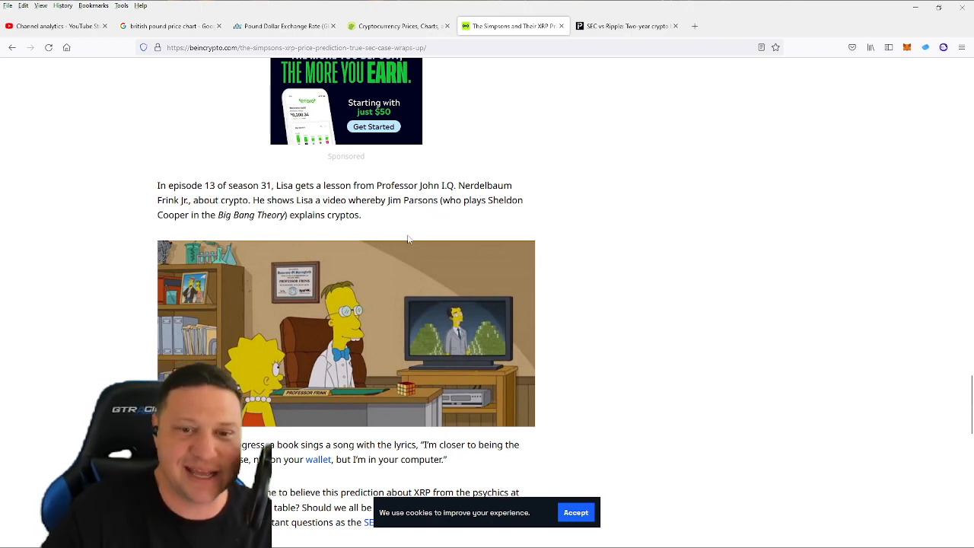
scroll(down, 3)
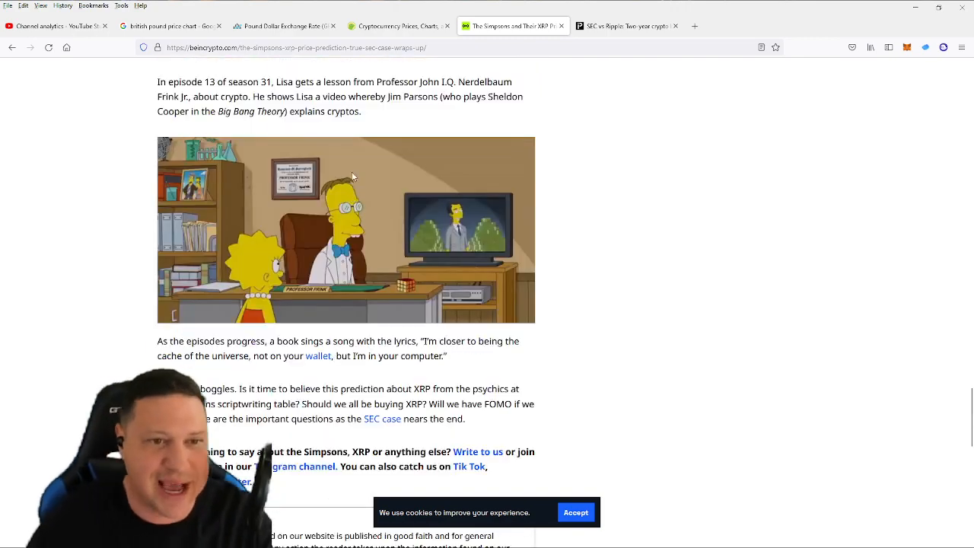
scroll(down, 3)
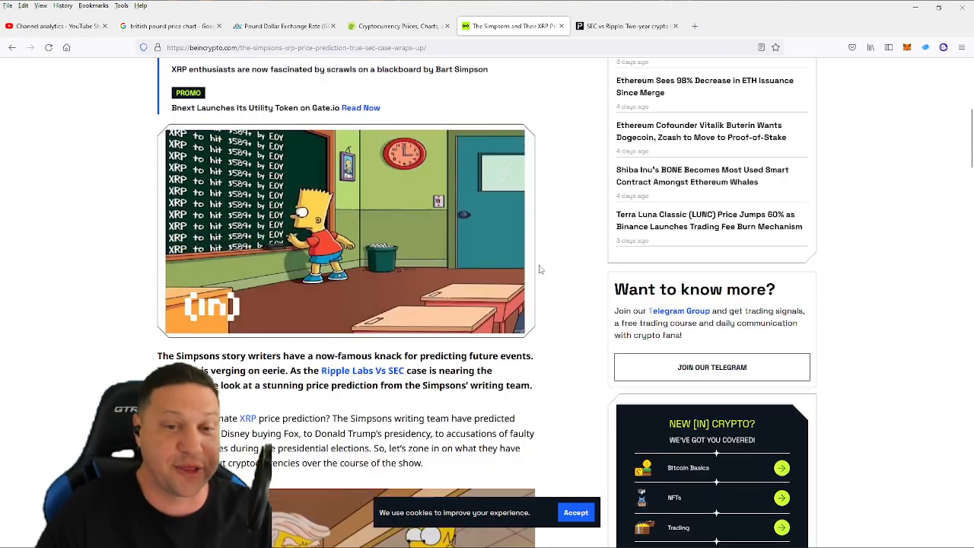
scroll(up, 3)
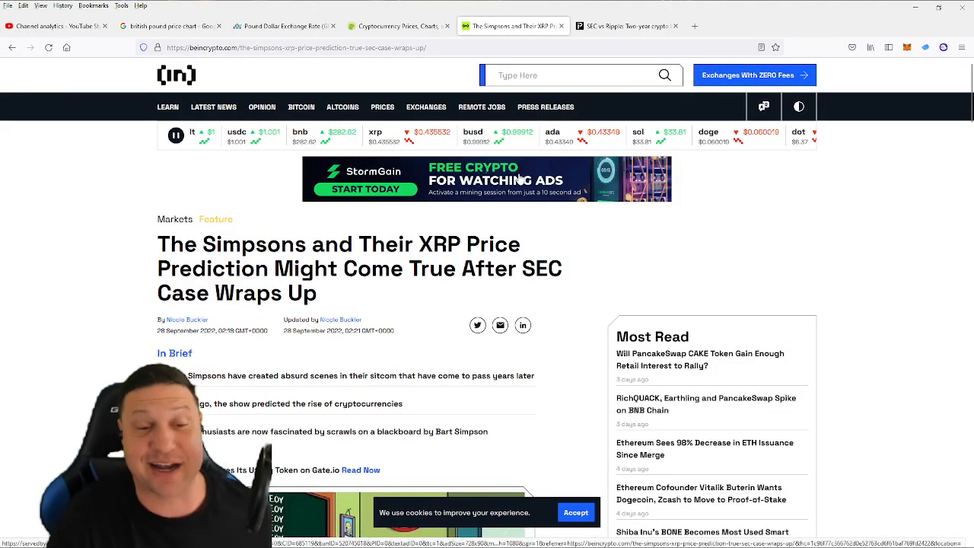